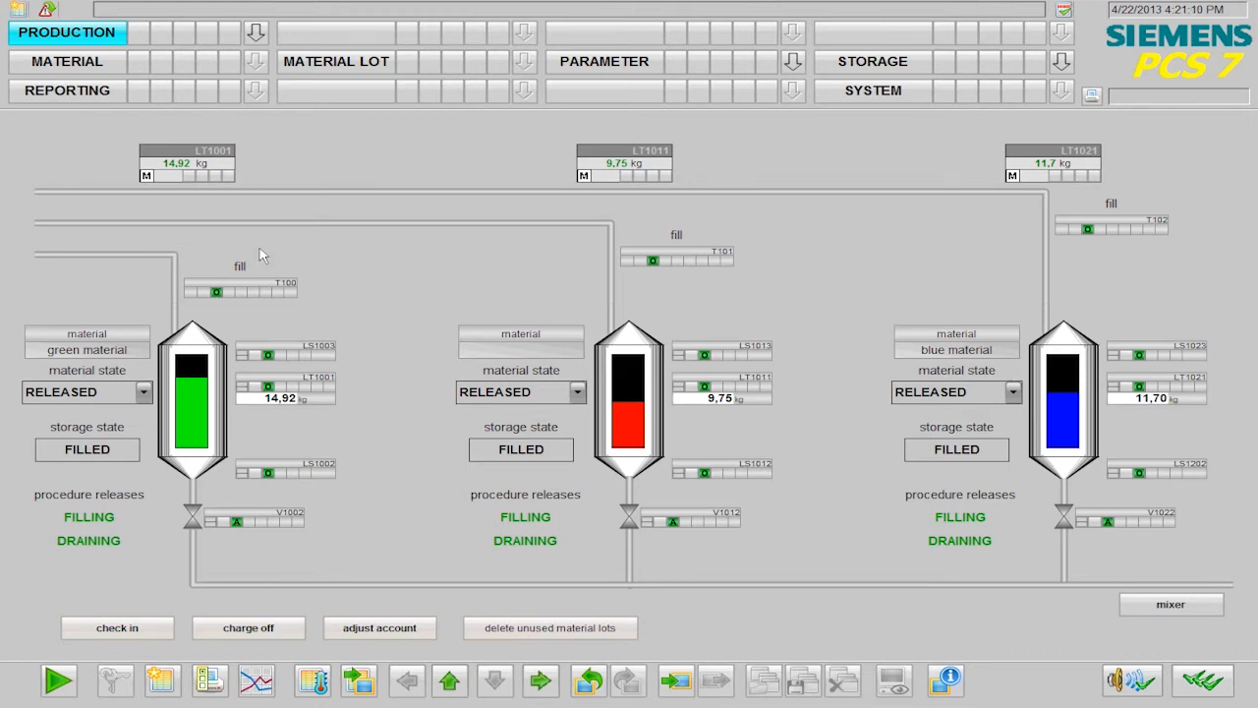
mouse_move(352, 320)
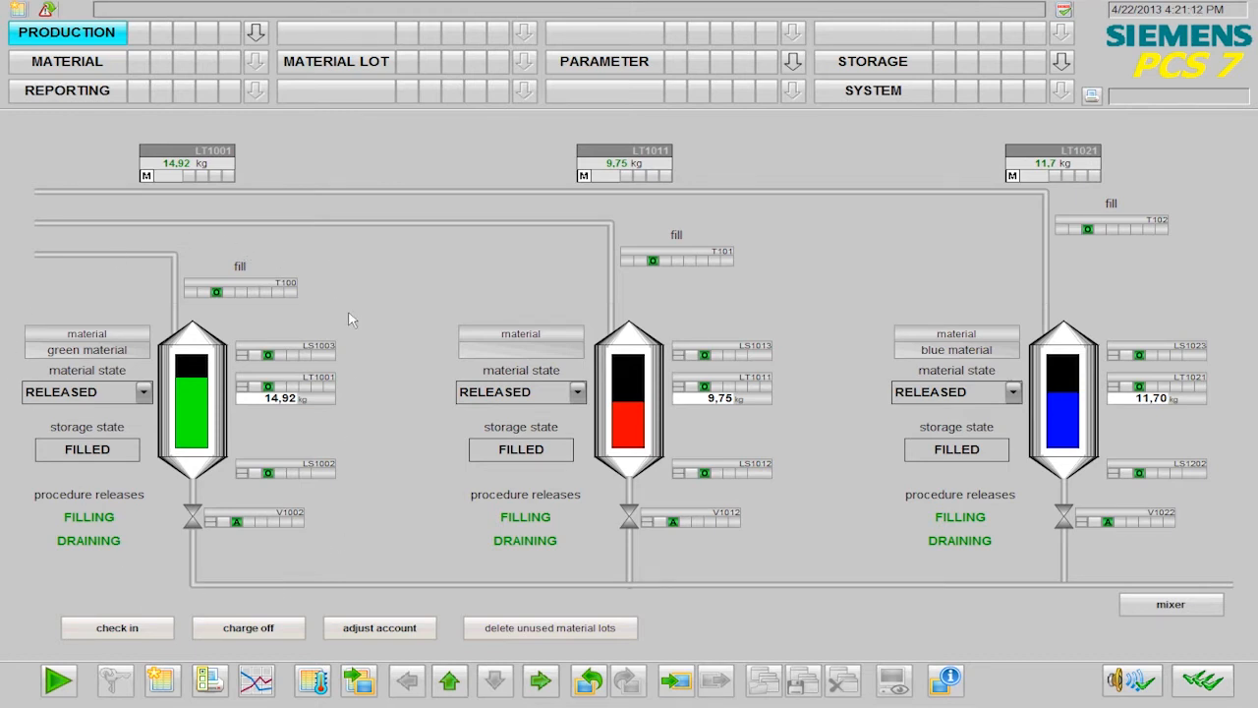
mouse_move(194, 237)
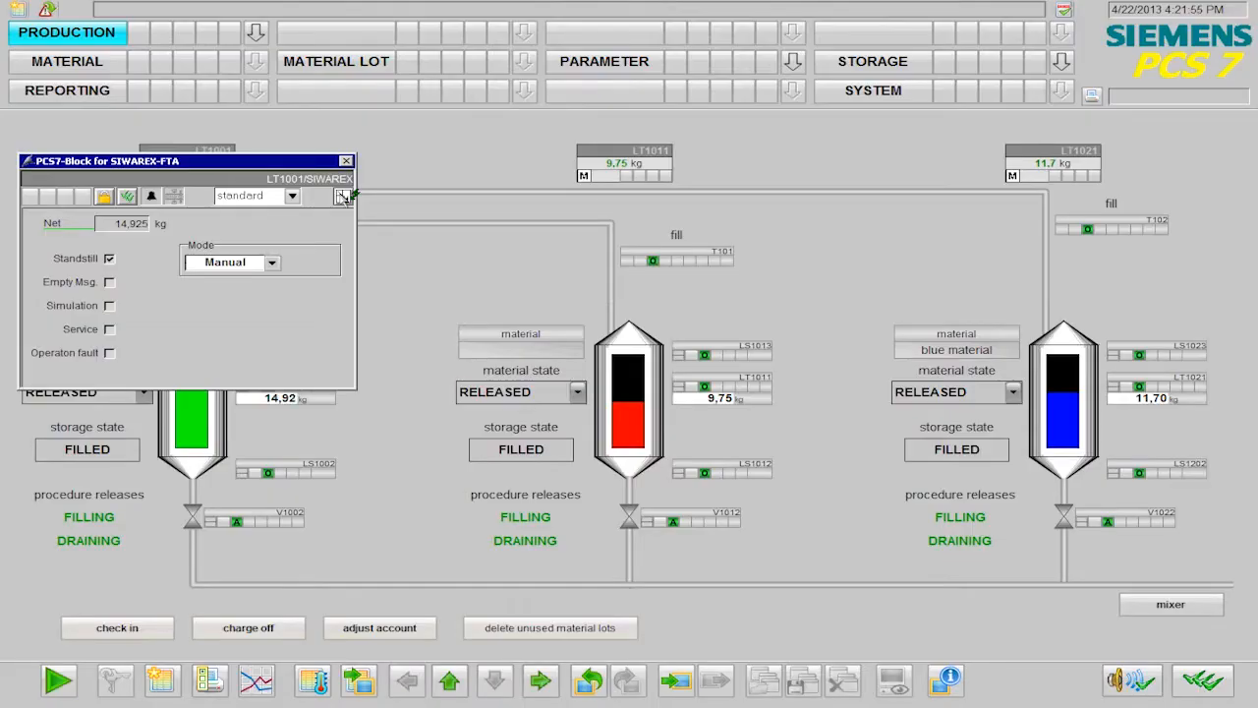
Step: Expand the SIWAREX weighing faceplate, then open the T200 FB_JOB faceplate with its Recipe3 job
click(341, 196)
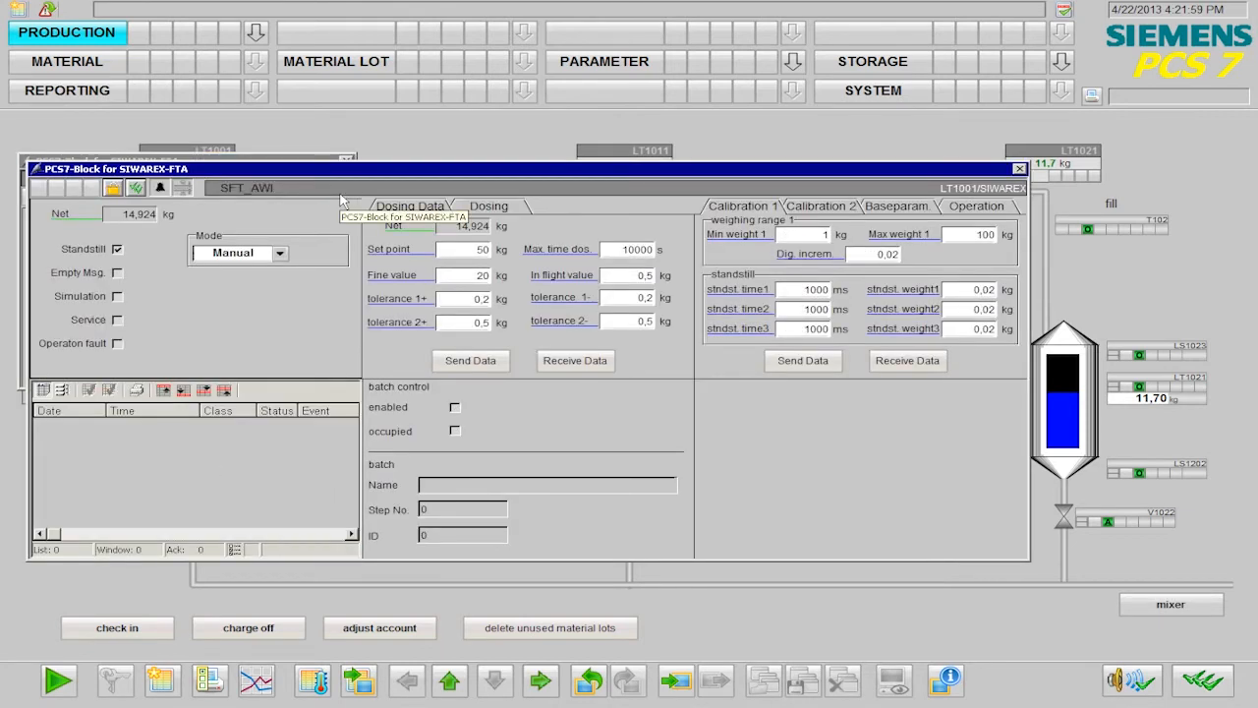
click(1019, 168)
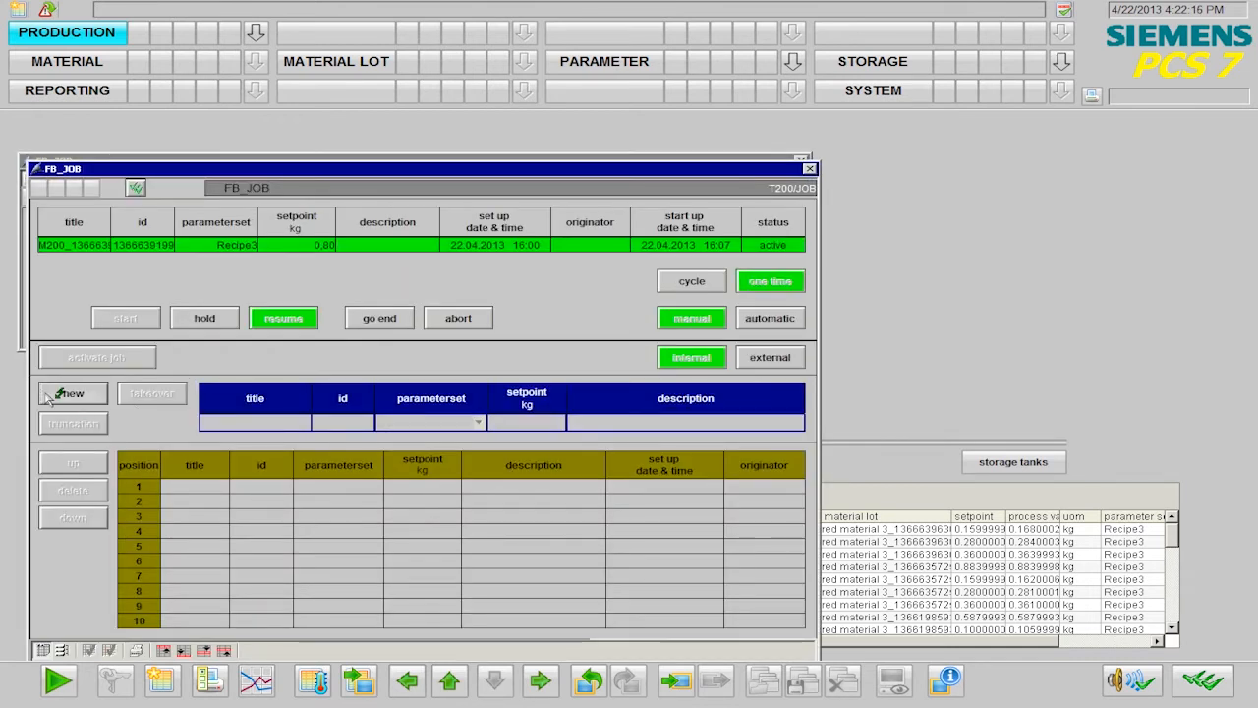
Step: Queue a new Recipe3 job with setpoint 0,80 kg, confirm it, and close FB_JOB
click(72, 393)
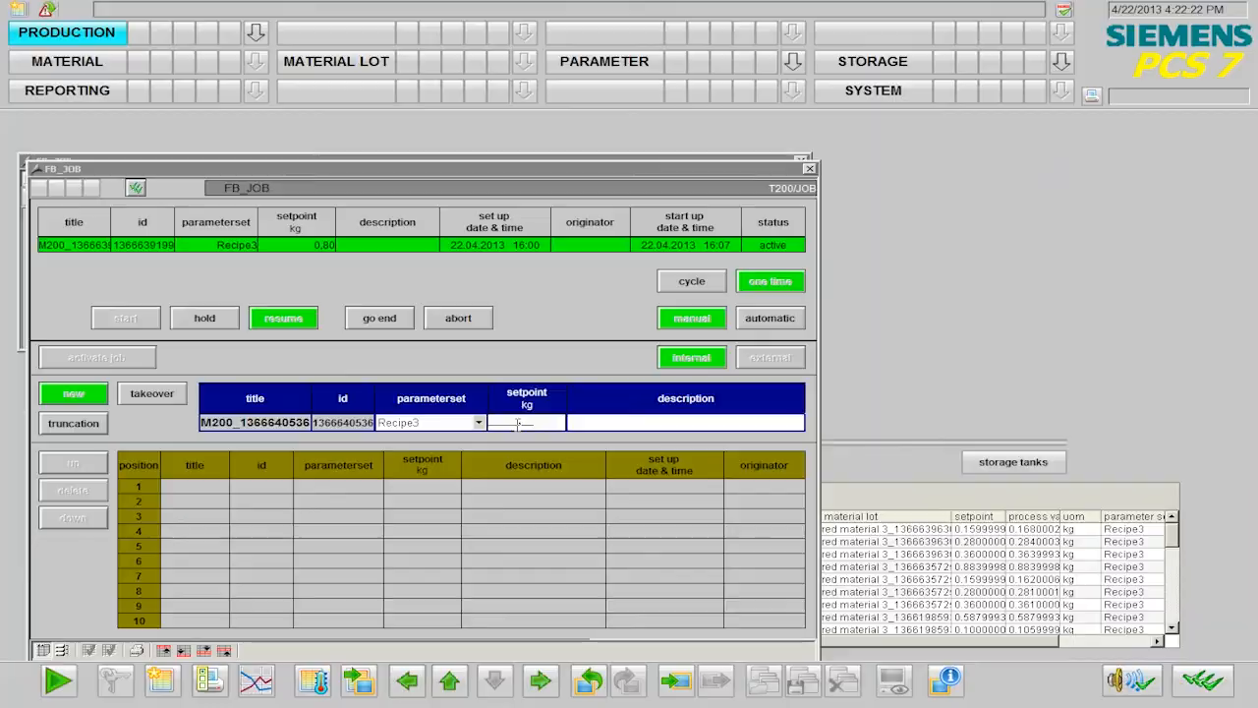
click(151, 393)
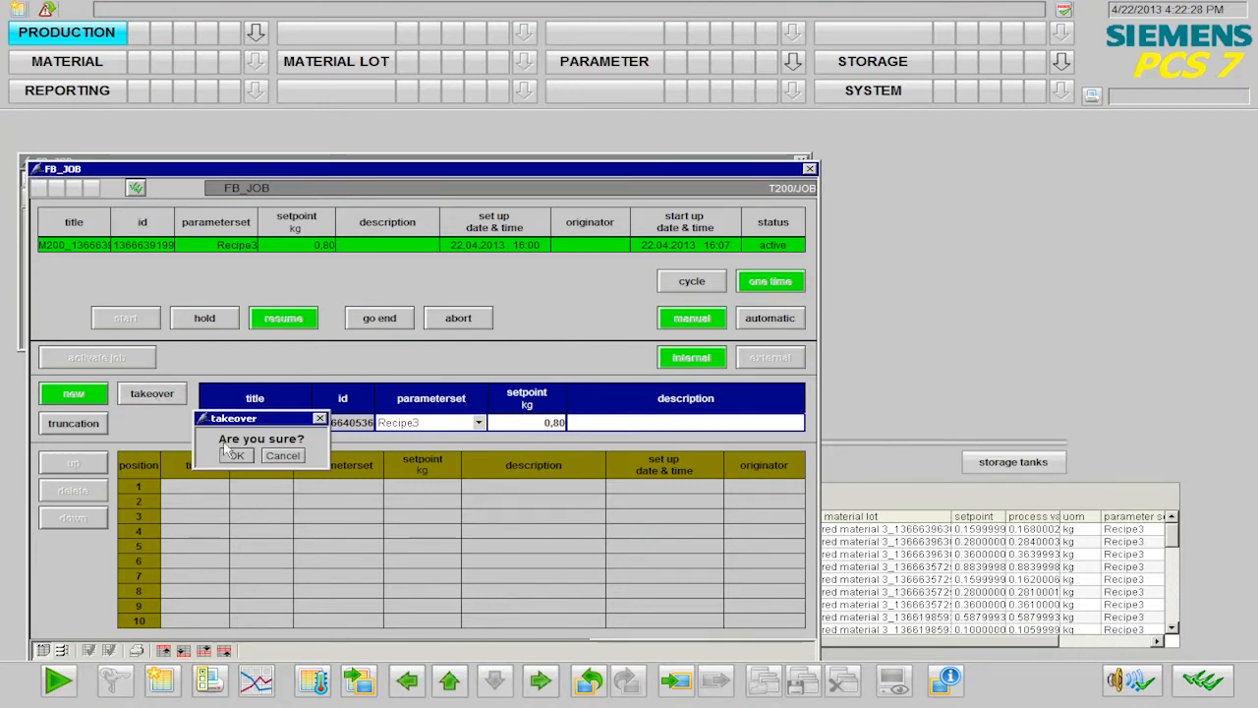
click(234, 455)
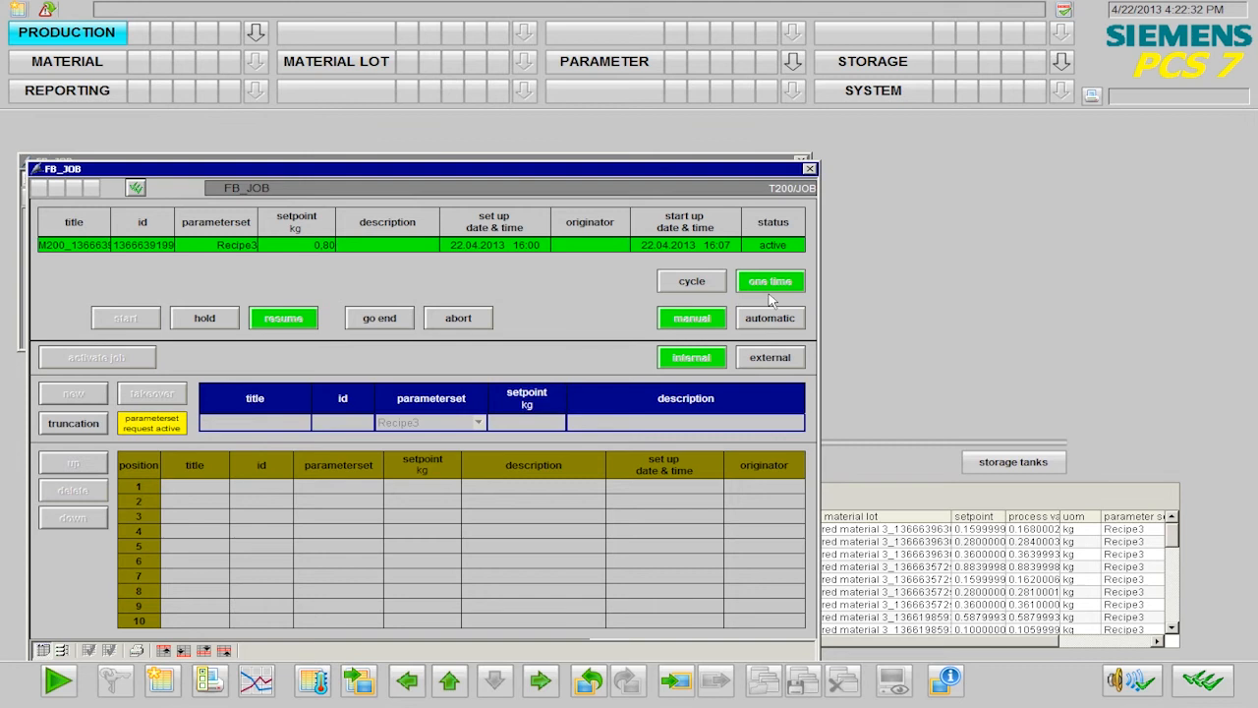
click(73, 392)
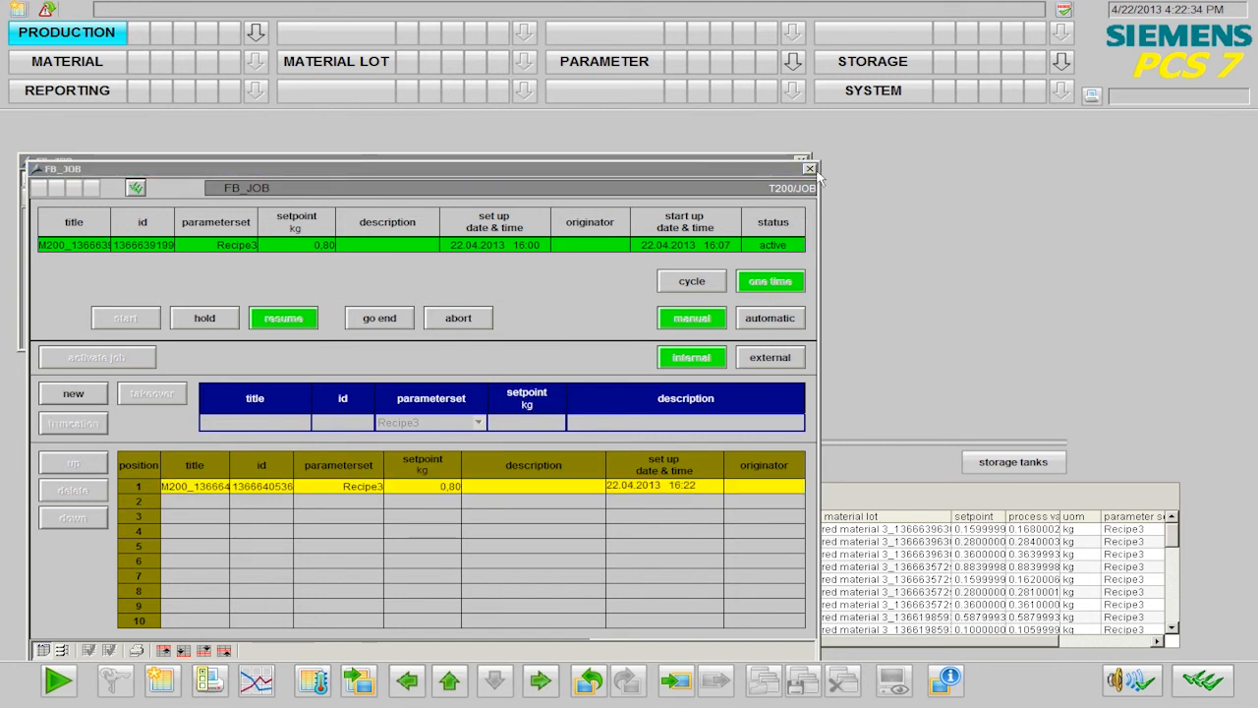
click(809, 168)
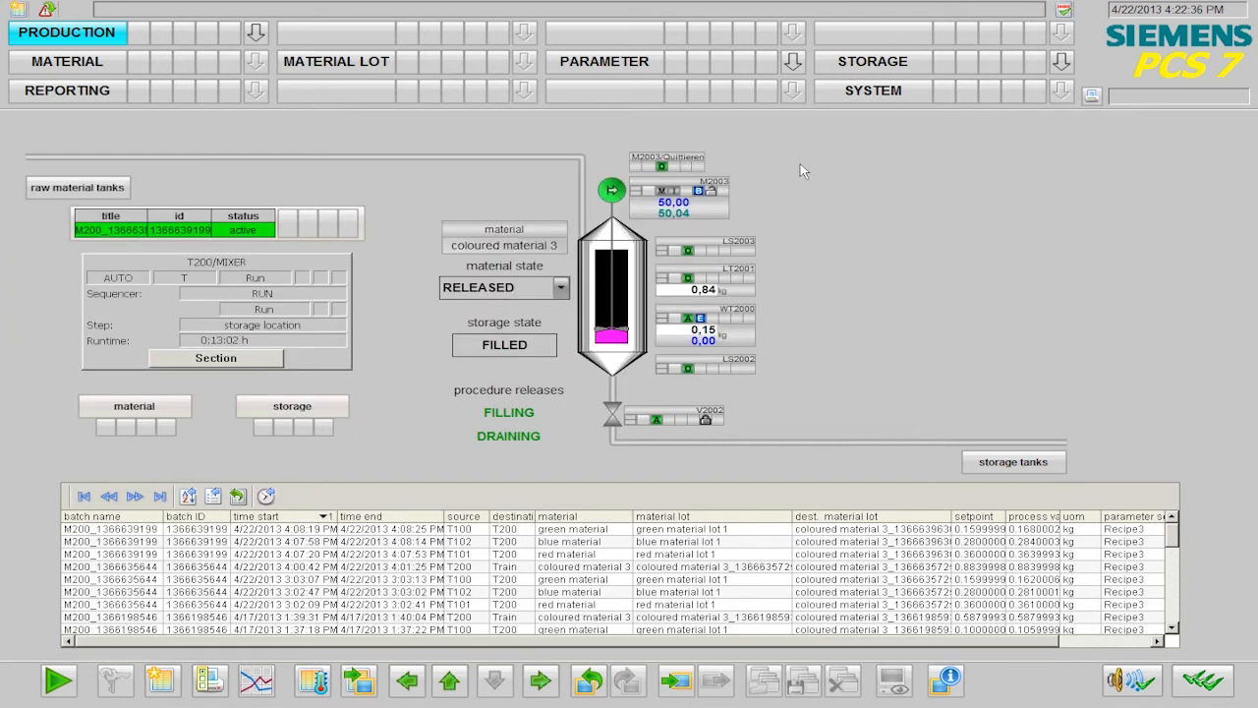
Step: Generate the 22.04.2013 batch report from the Reporting overview in the browser
click(67, 90)
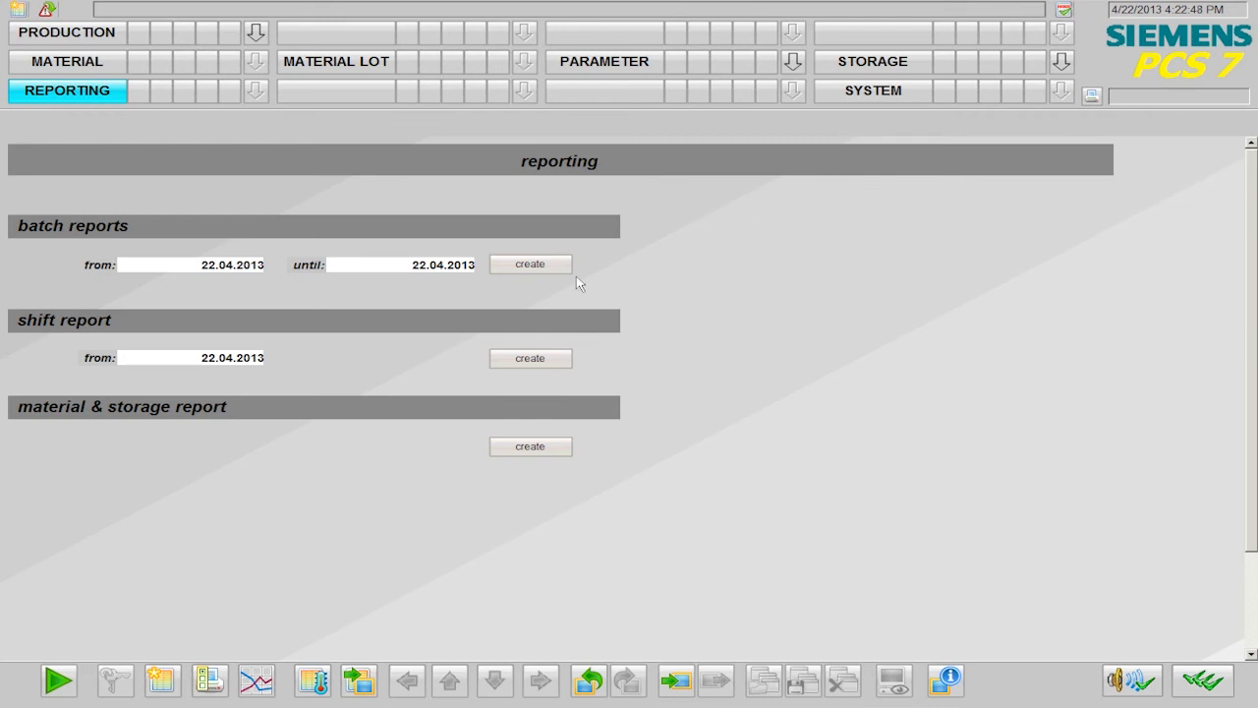
click(529, 263)
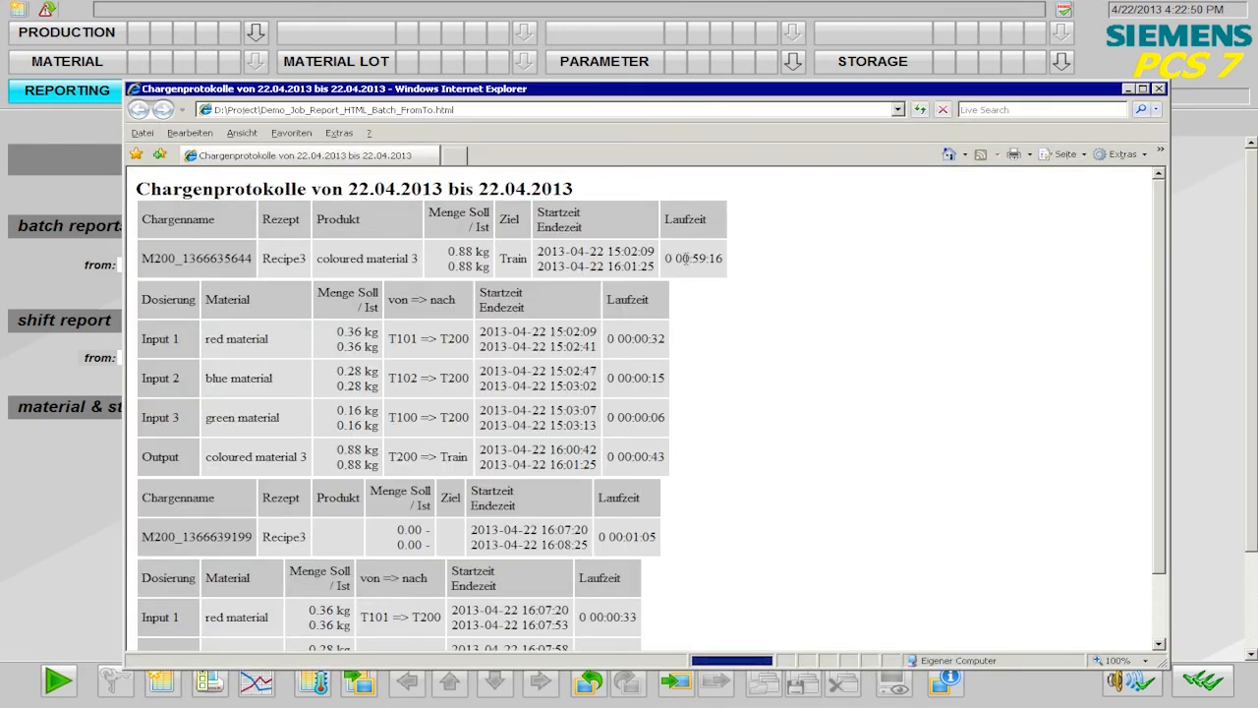